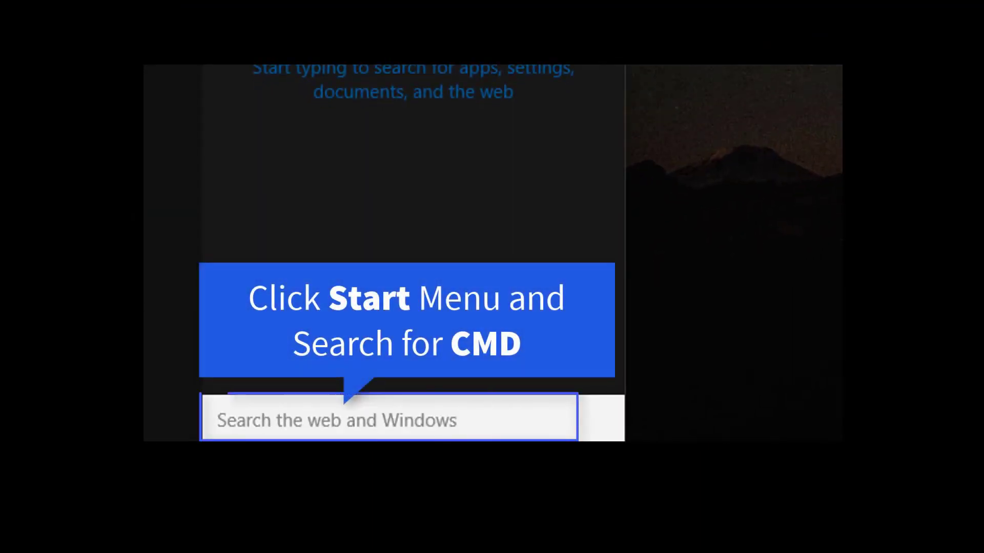
# Search 'cmd' and launch Command Prompt as administrator
pyautogui.write('cmd')
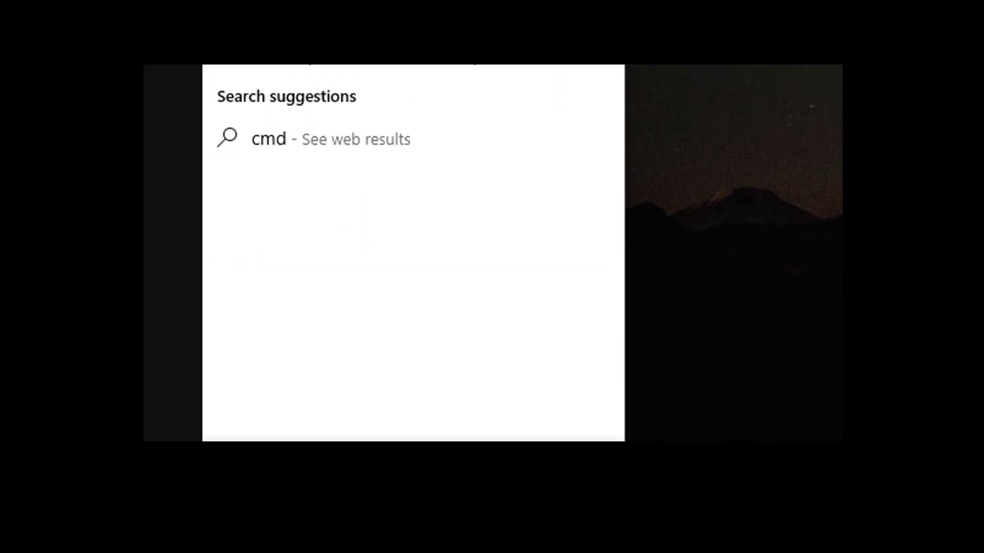
pyautogui.rightClick(344, 251)
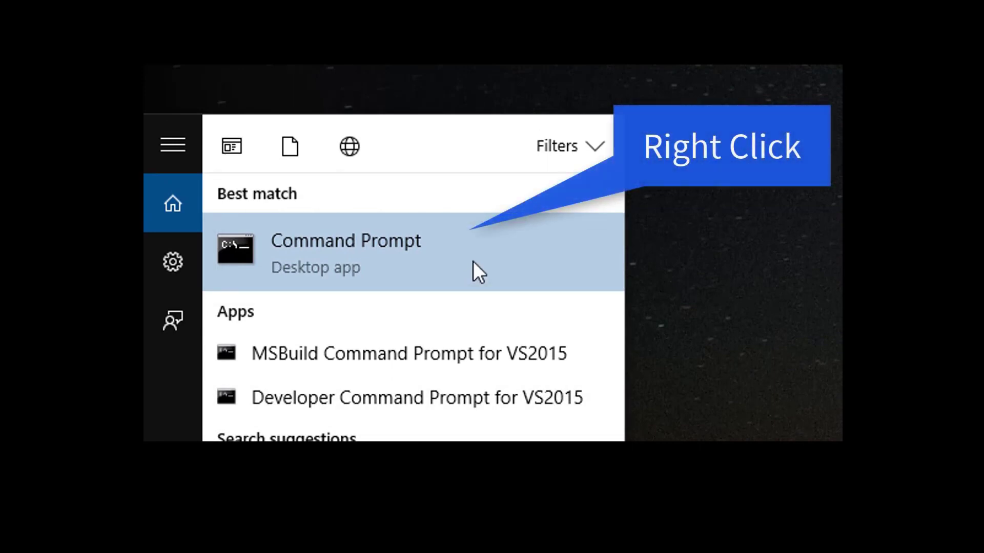
pyautogui.rightClick(345, 251)
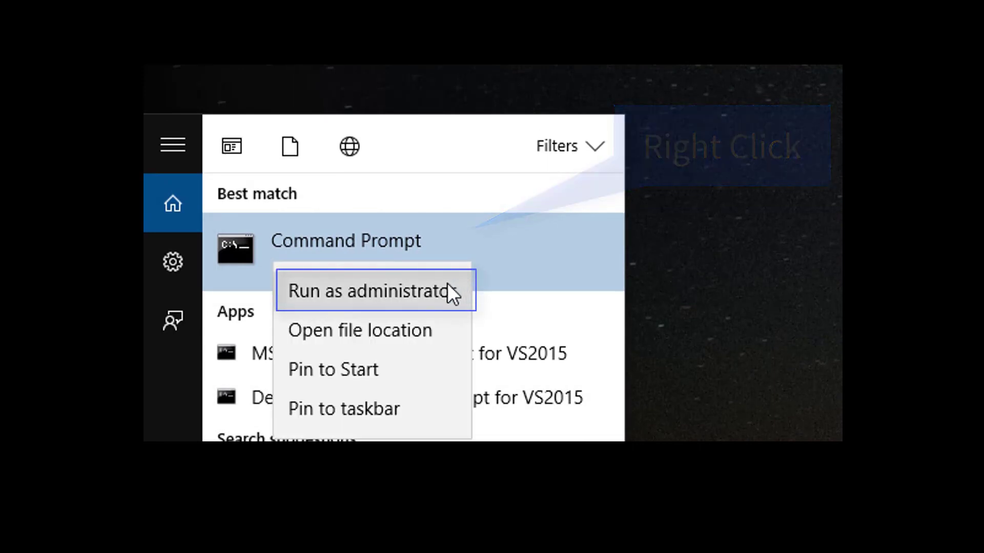
pyautogui.click(374, 291)
pyautogui.write('sfc /')
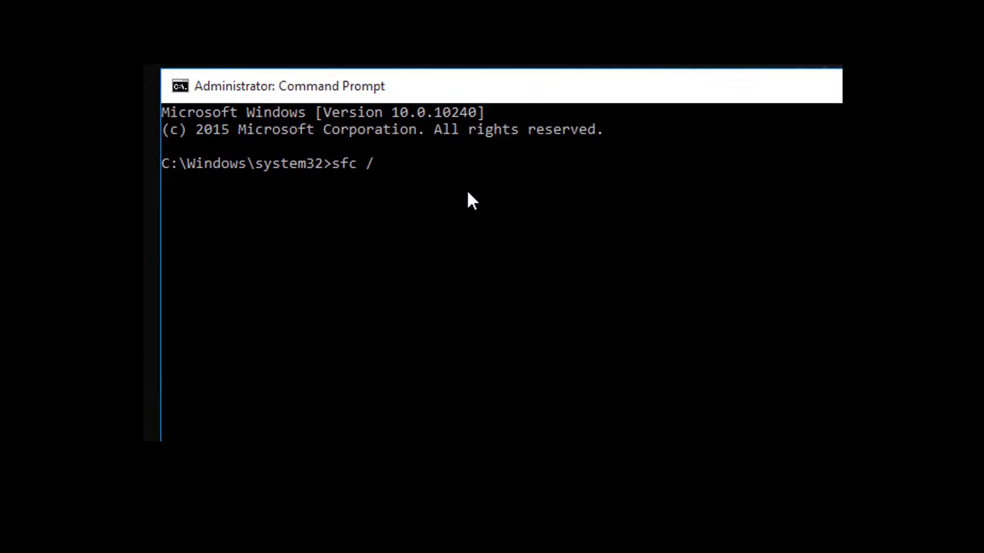
# Run 'sfc /scannow' in the administrator prompt
pyautogui.write('scannow')
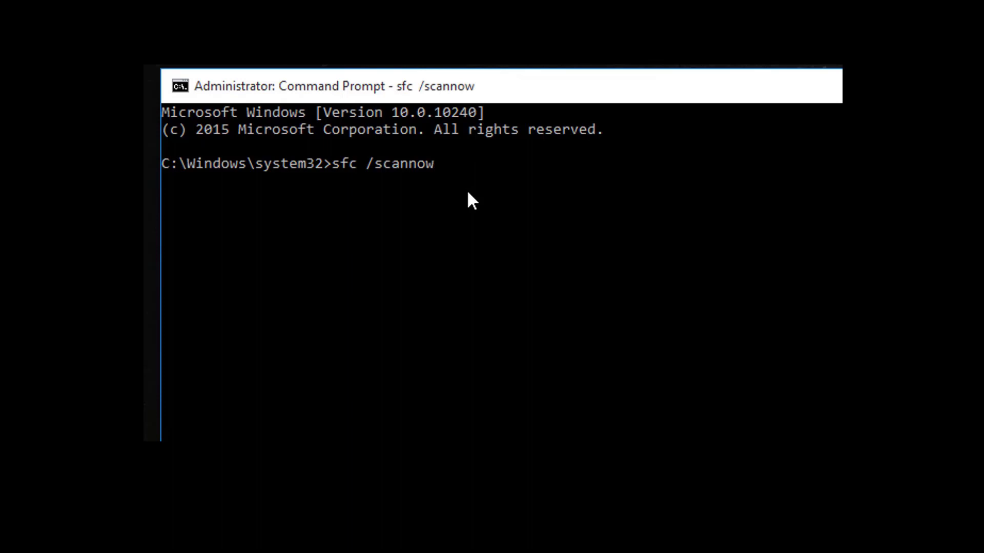
pyautogui.press('enter')
pyautogui.write('DI')
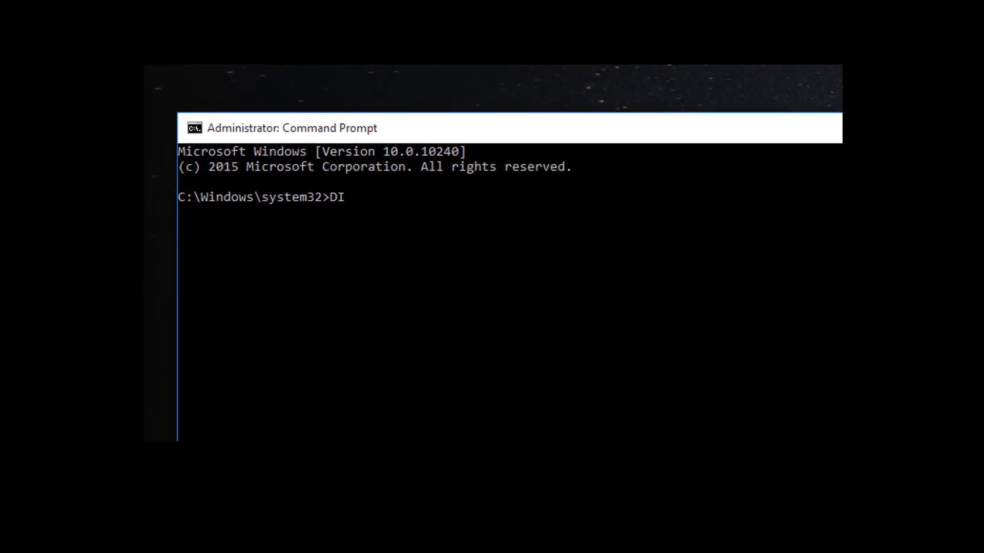
# Run 'DISM /Online /Cleanup-image /RestoreHealth' at the prompt
pyautogui.write('SM')
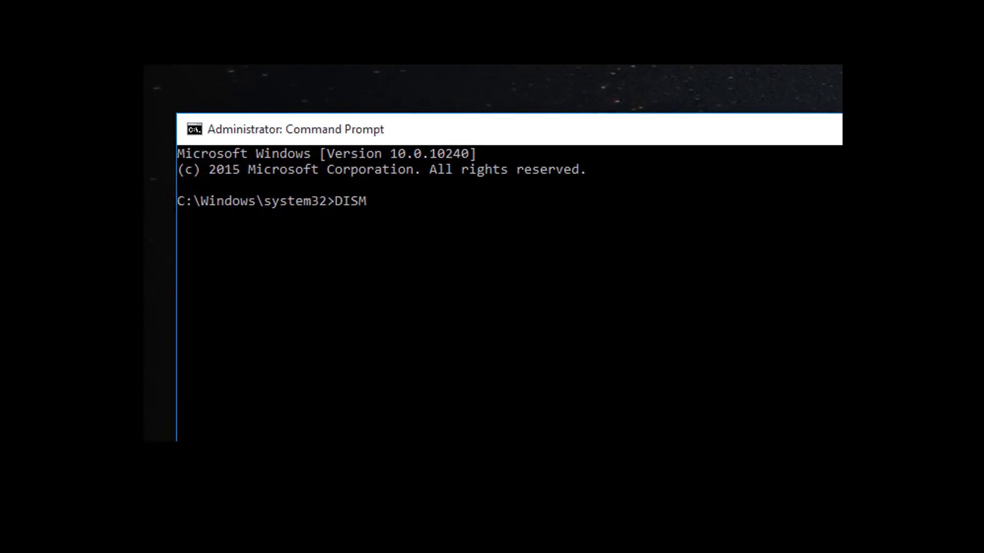
pyautogui.write('/O')
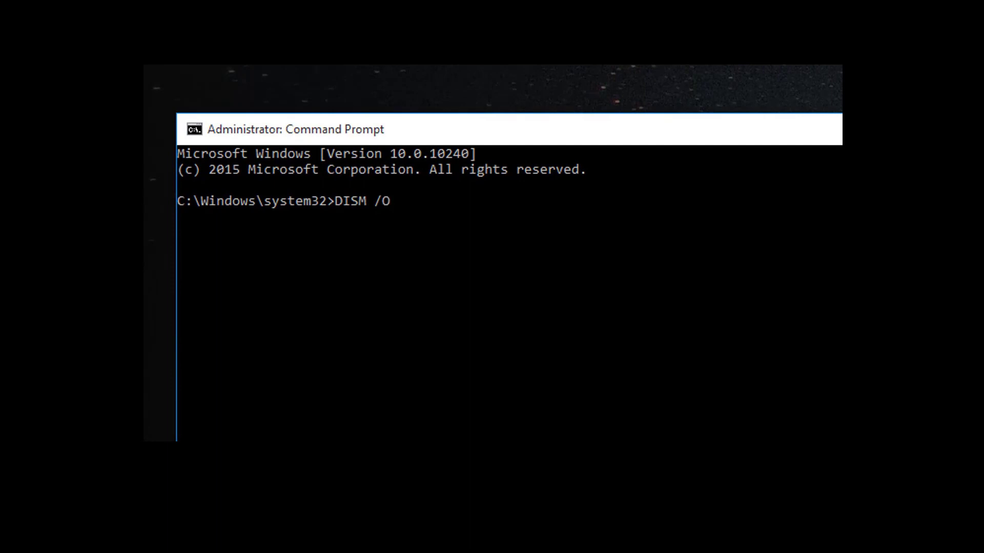
pyautogui.write('nline')
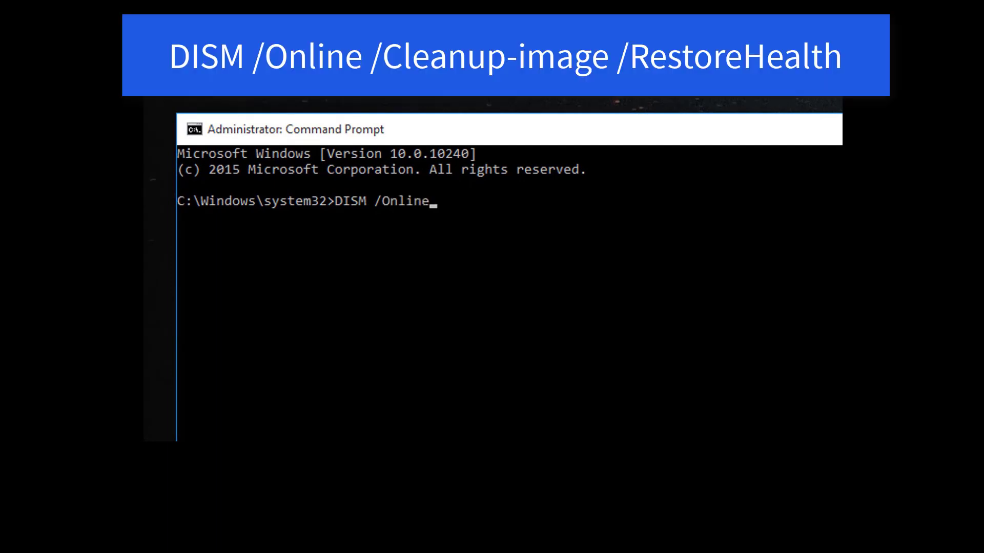
pyautogui.write('/Cleanup-im')
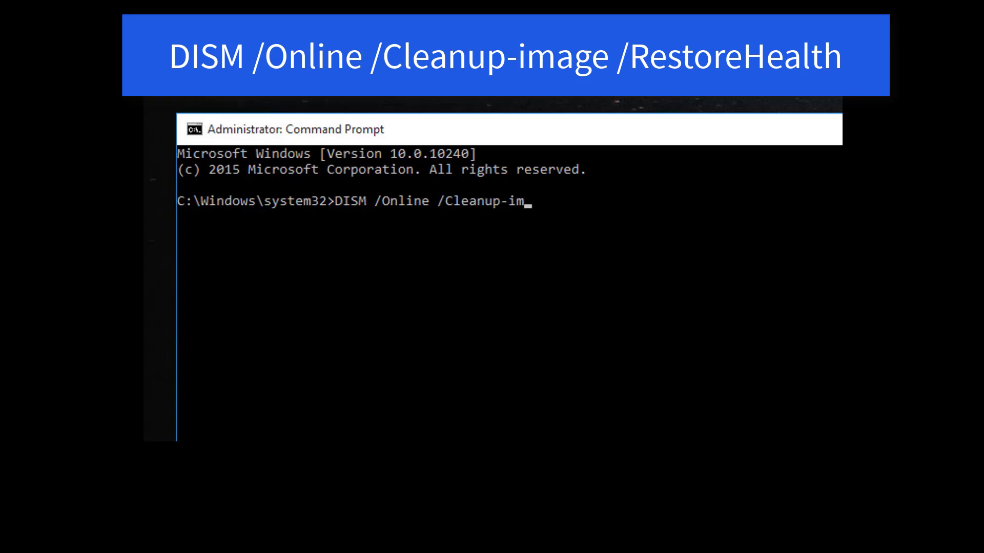
pyautogui.write('age')
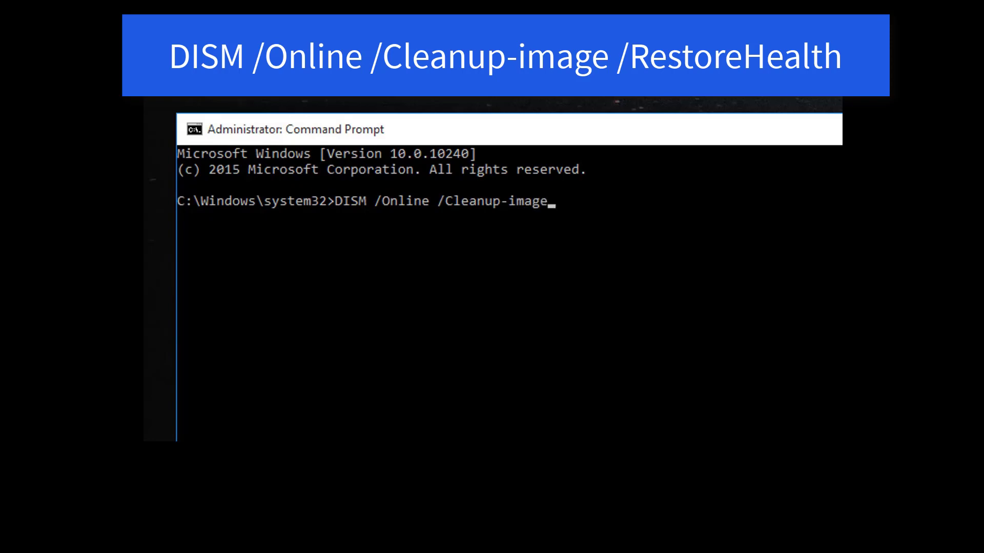
pyautogui.write('/Rest')
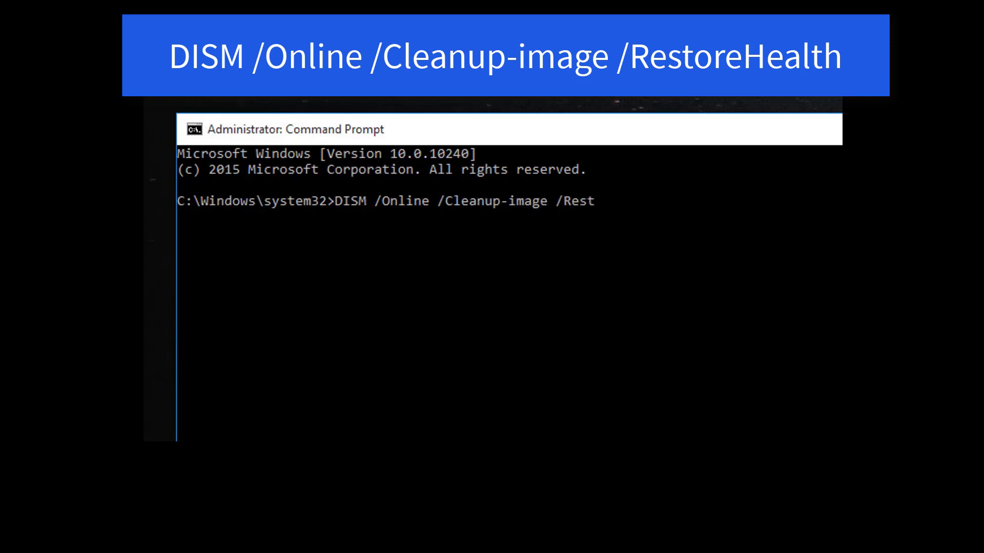
pyautogui.write('oreHealth')
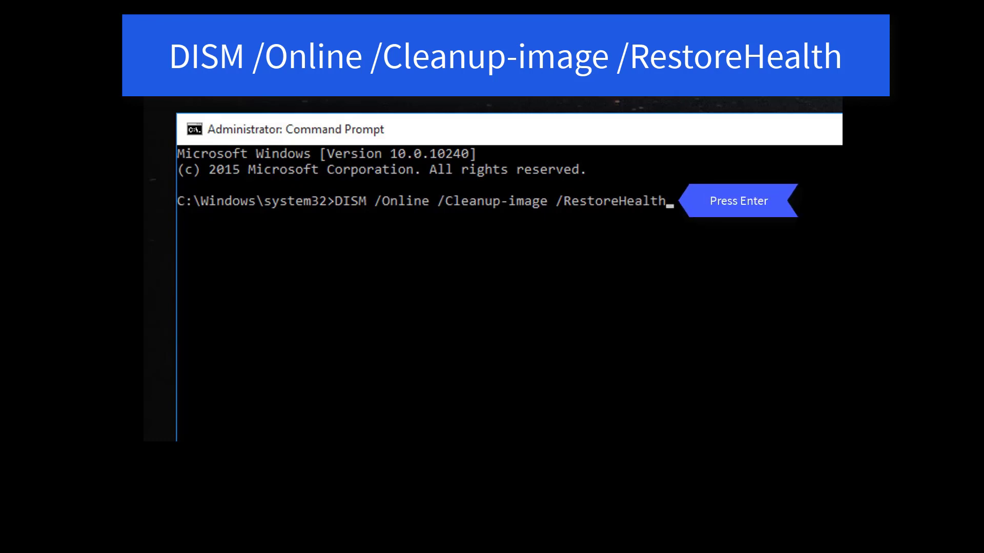
pyautogui.press('Enter')
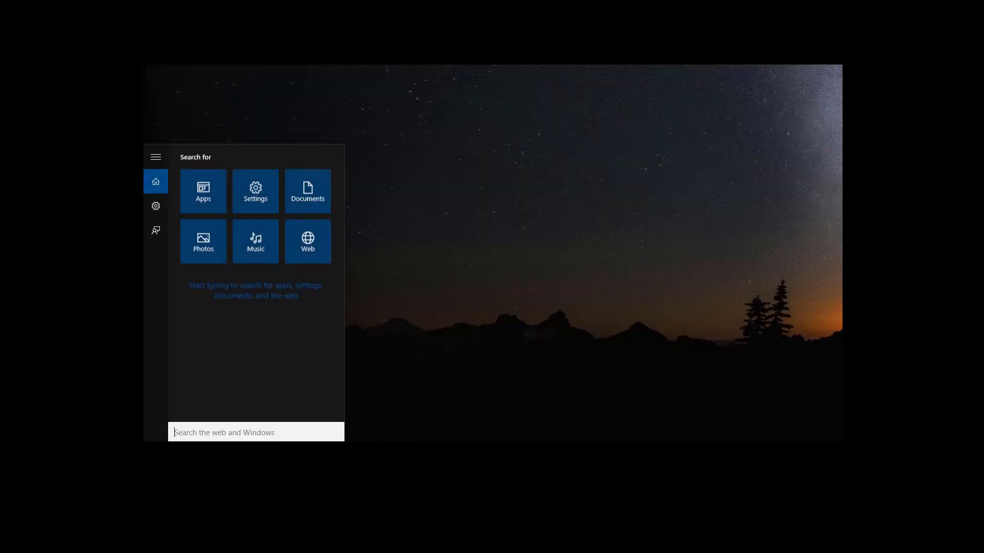
# Search 'troubleshooting' and open the Troubleshooting Control Panel result
pyautogui.write('troub')
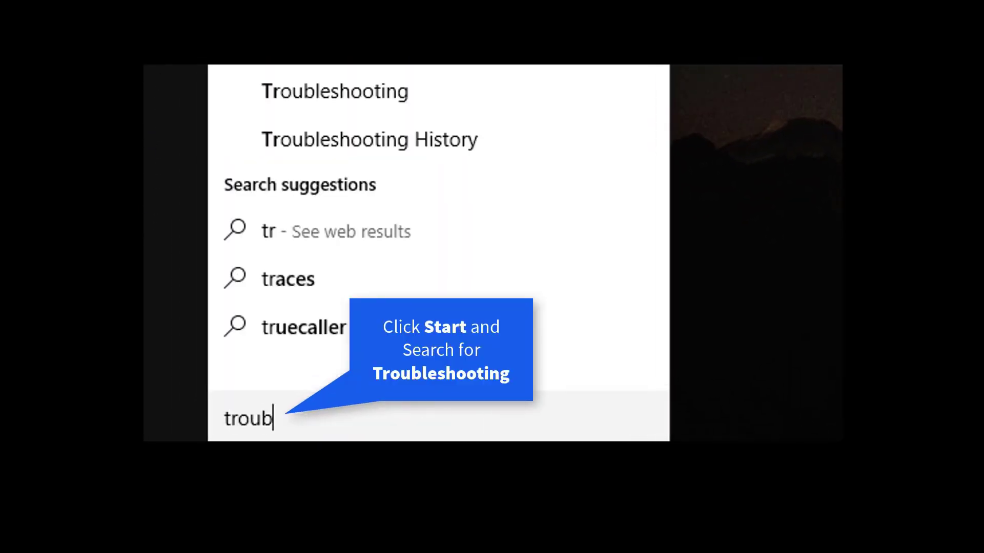
pyautogui.write('troubleshooting')
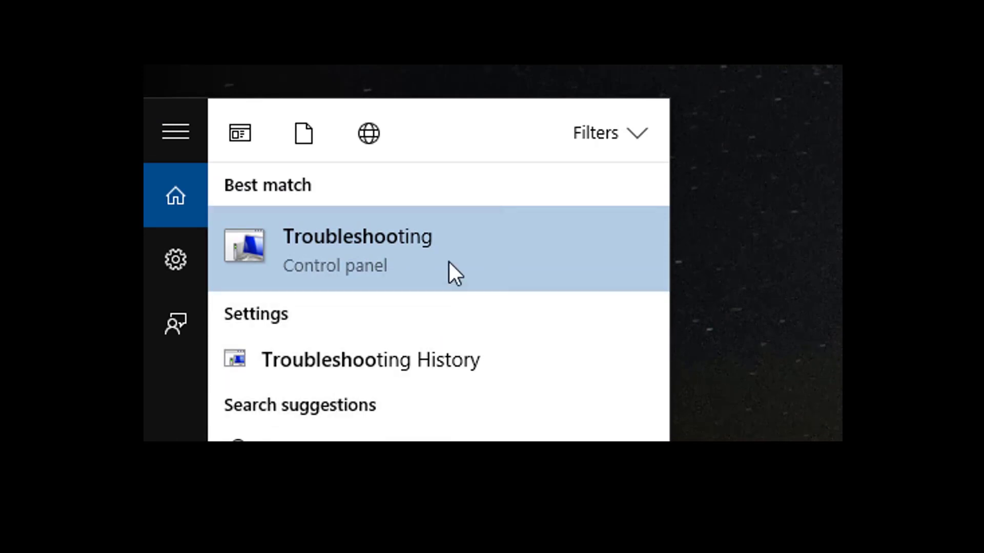
pyautogui.click(358, 250)
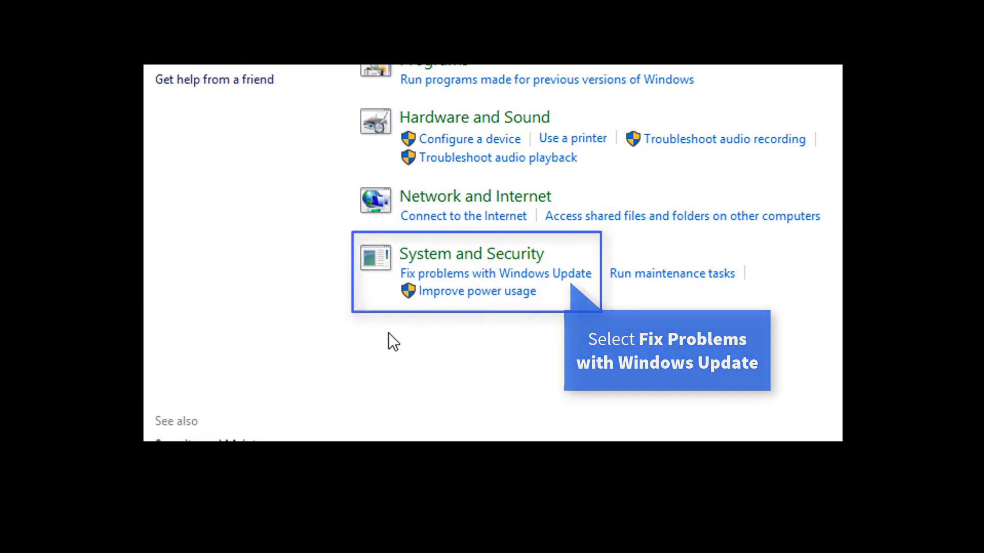
pyautogui.moveTo(472, 288)
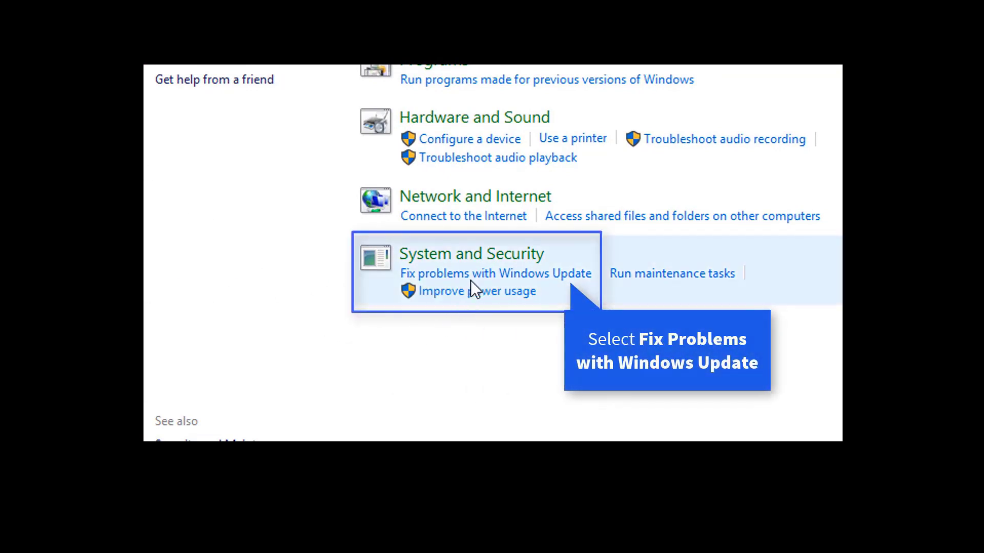
pyautogui.moveTo(483, 284)
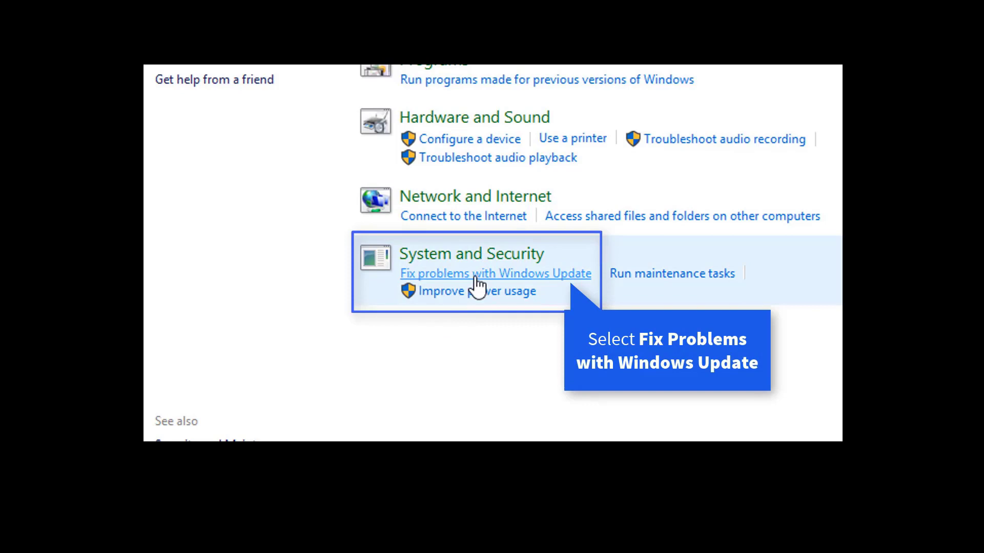
# Choose Fix problems with Windows Update under System and Security
pyautogui.click(494, 273)
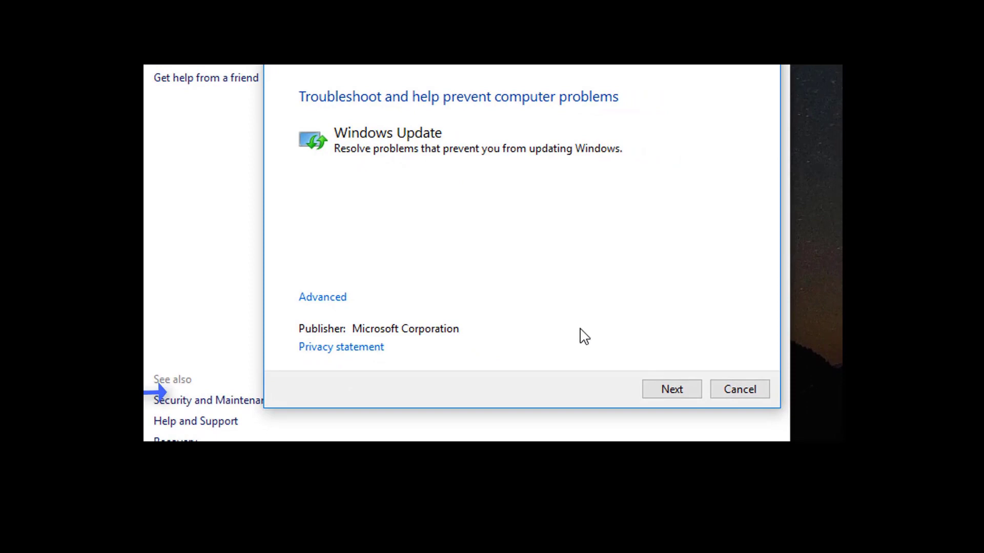
# Advance past the troubleshooter's introduction with Next
pyautogui.click(671, 388)
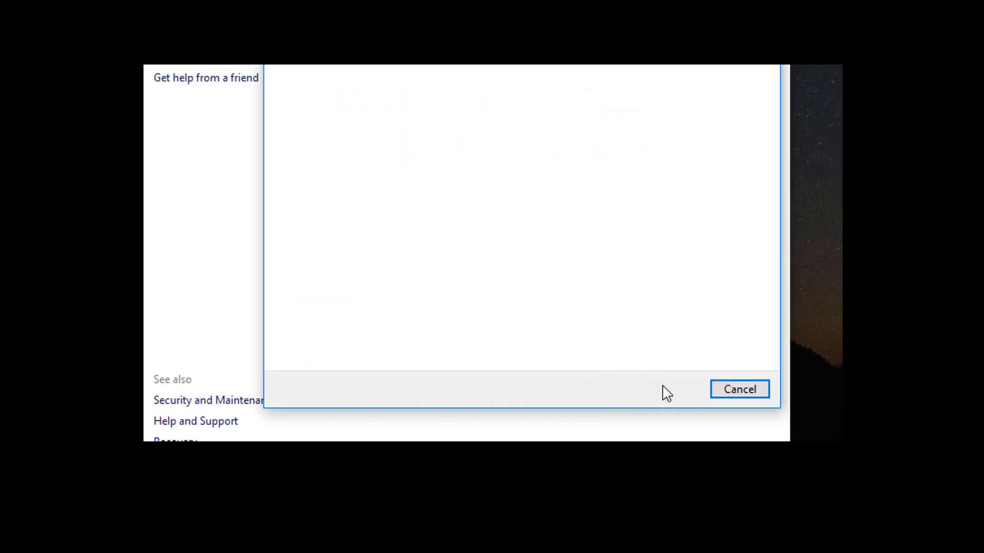